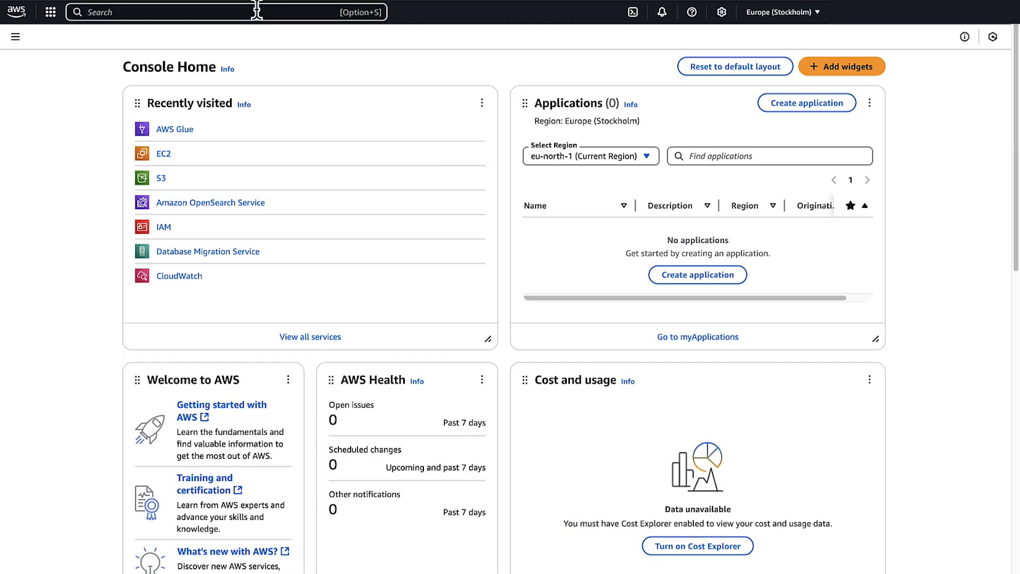
Reach the Job parameters section on the Test-python-modules job's details settings.
left_click(174, 128)
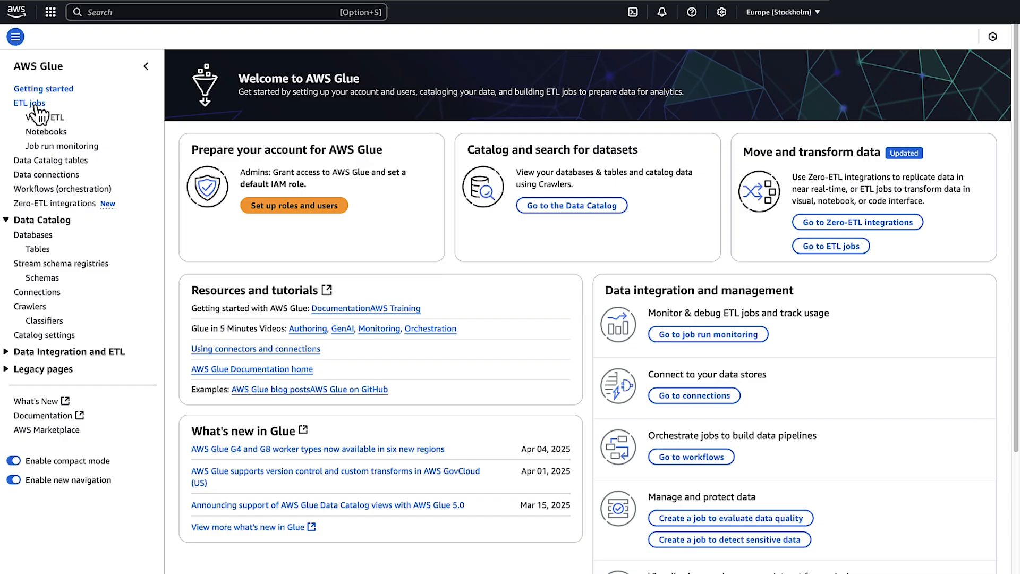
left_click(30, 103)
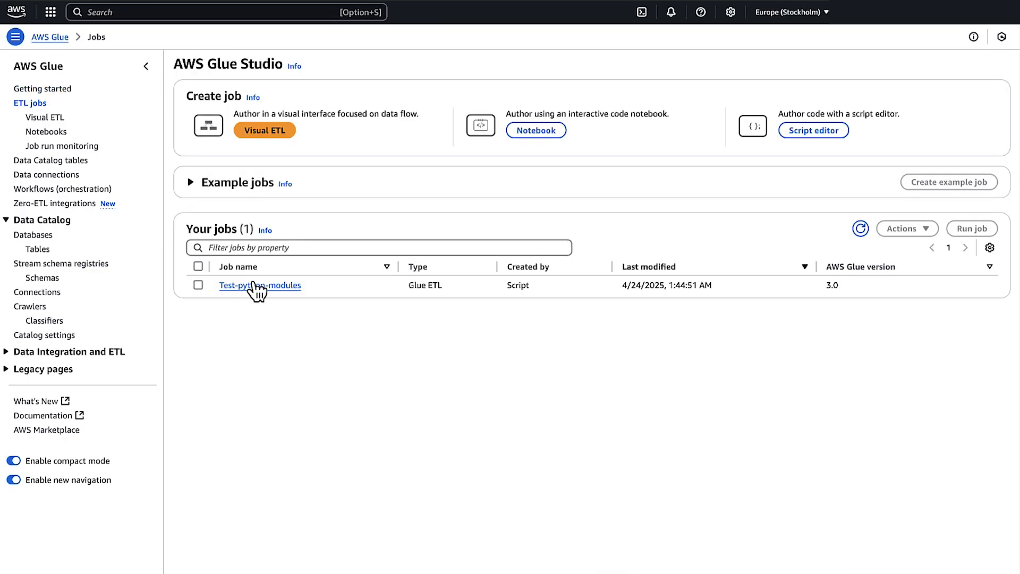
left_click(259, 285)
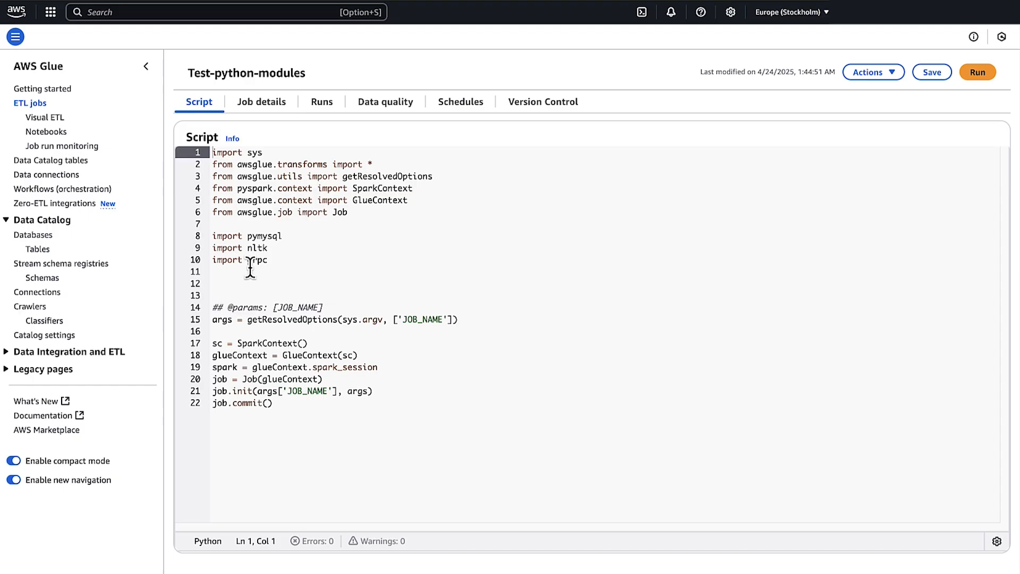
left_click(261, 102)
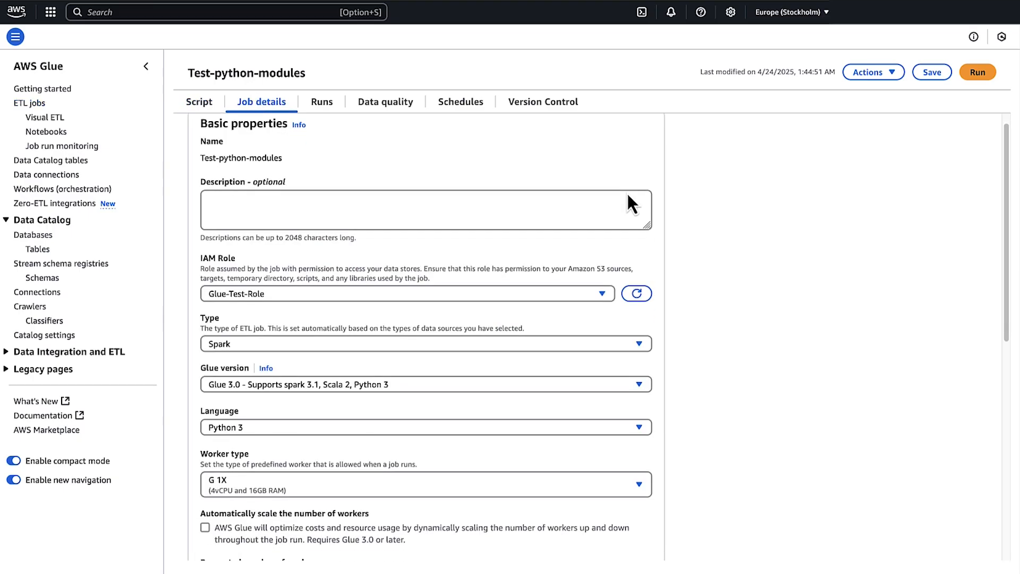
scroll("down", 3)
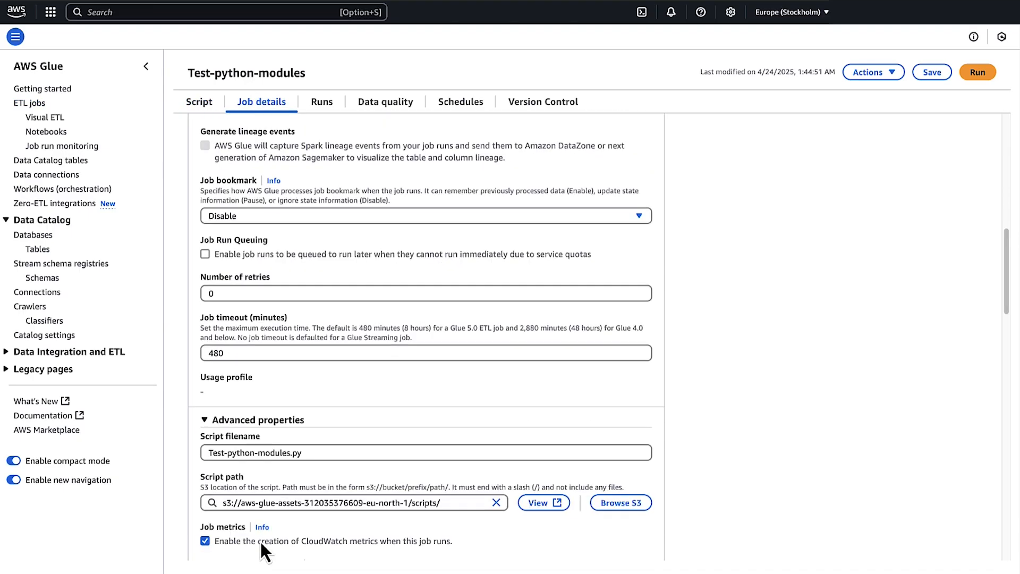
scroll("down", 3)
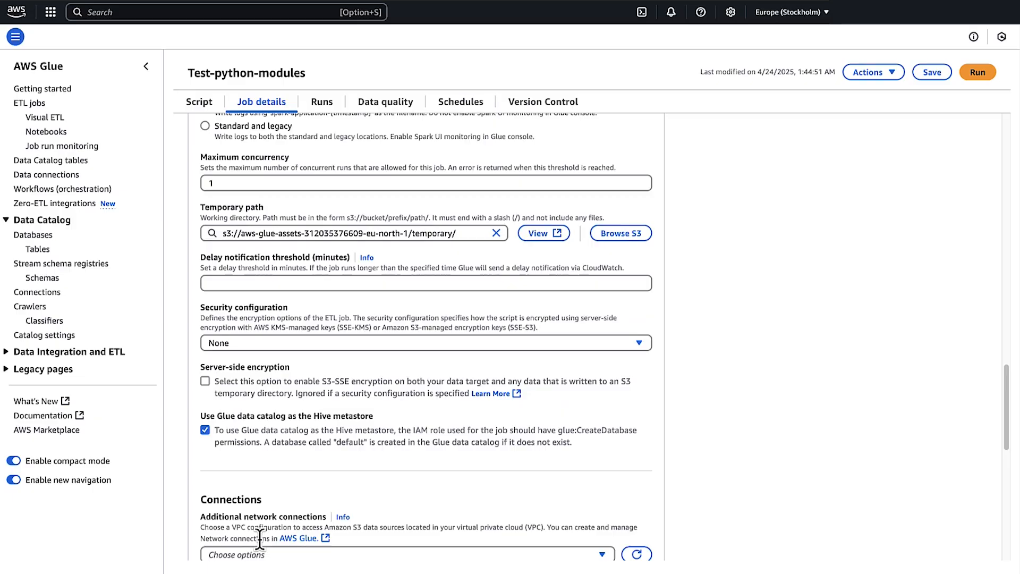
scroll("down", 3)
type("--additional-python-mo")
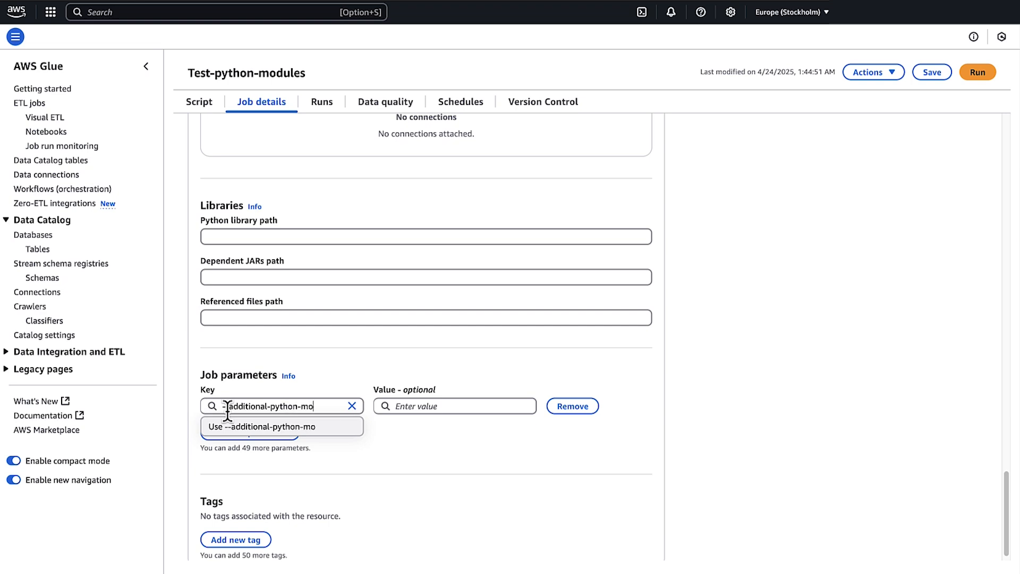
Save the job with --additional-python-modules = pymysql==1.0.2,s3://python-modules-kc/nltk-3.9.1-py3-none-any.whl.
type("dules")
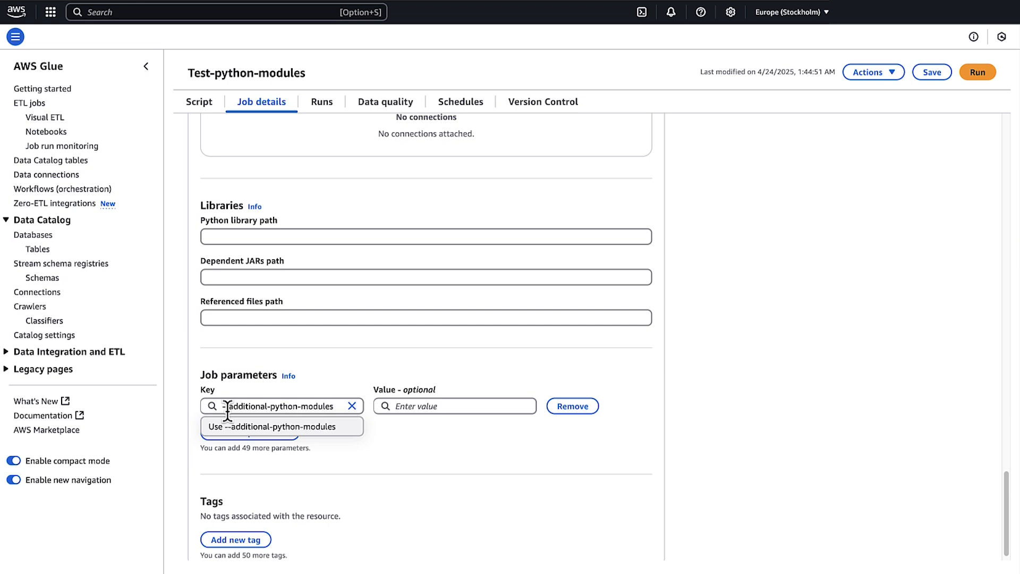
left_click(455, 405)
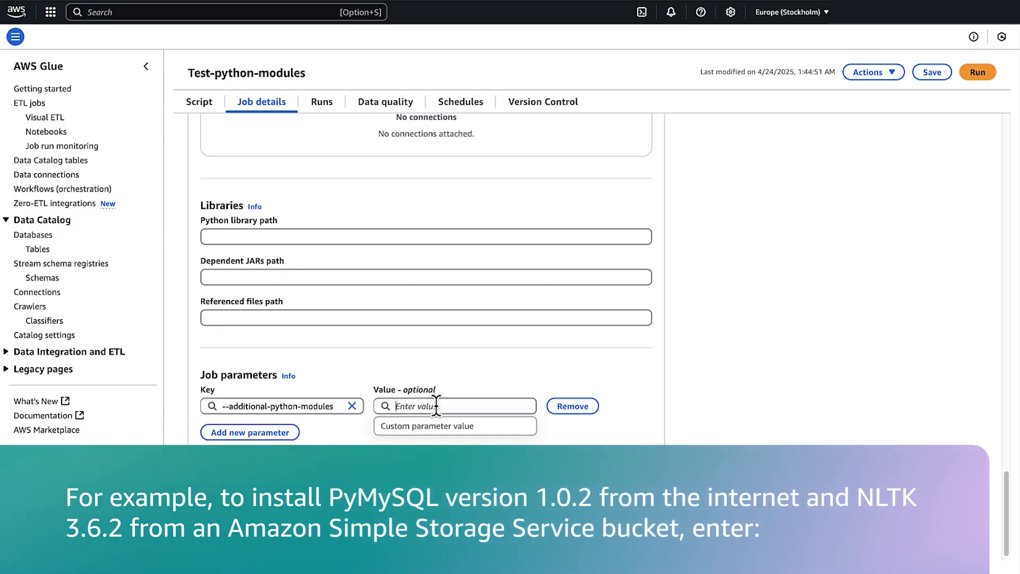
type("pymysql==1.0")
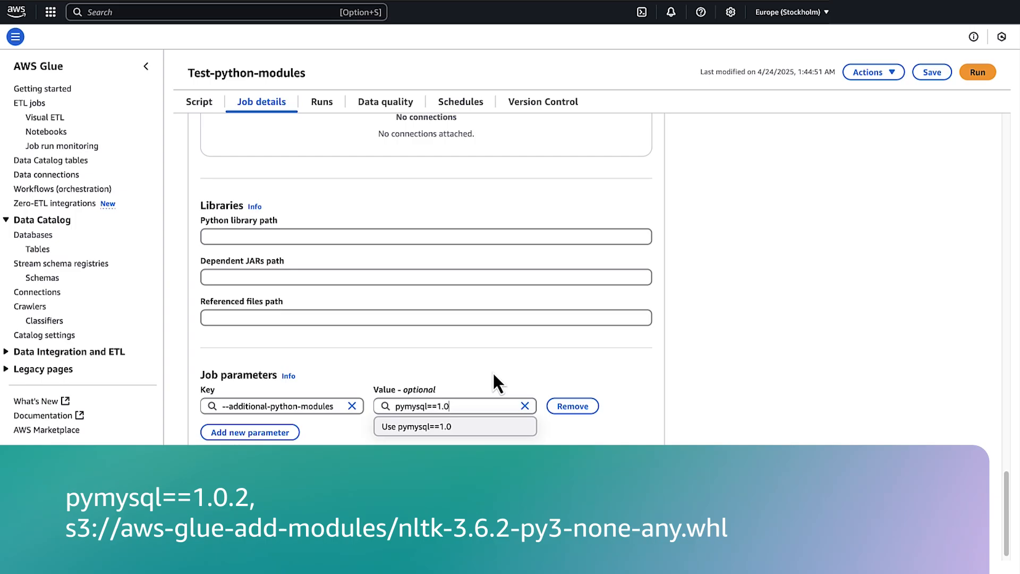
type("2")
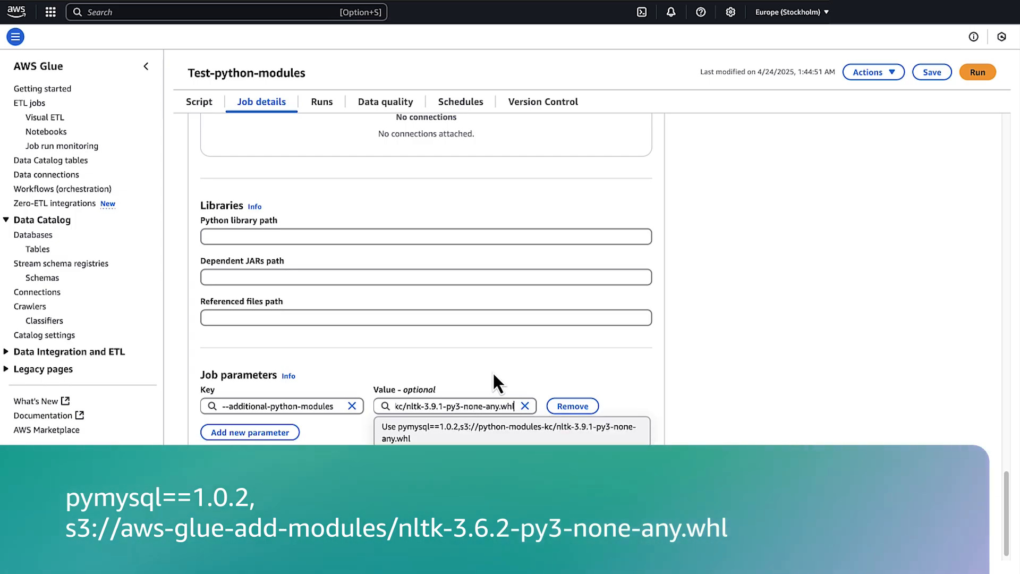
left_click(494, 381)
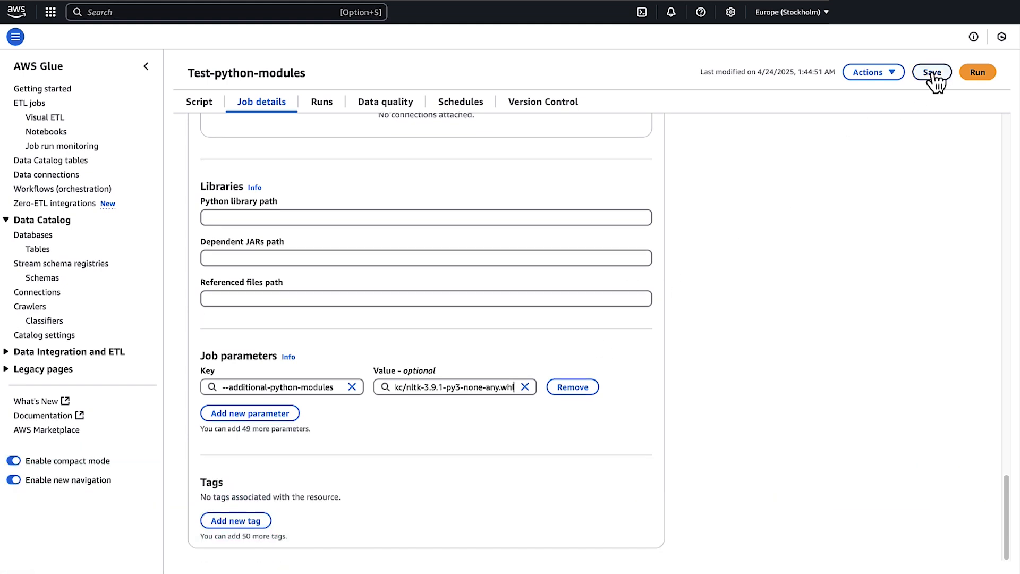
left_click(930, 71)
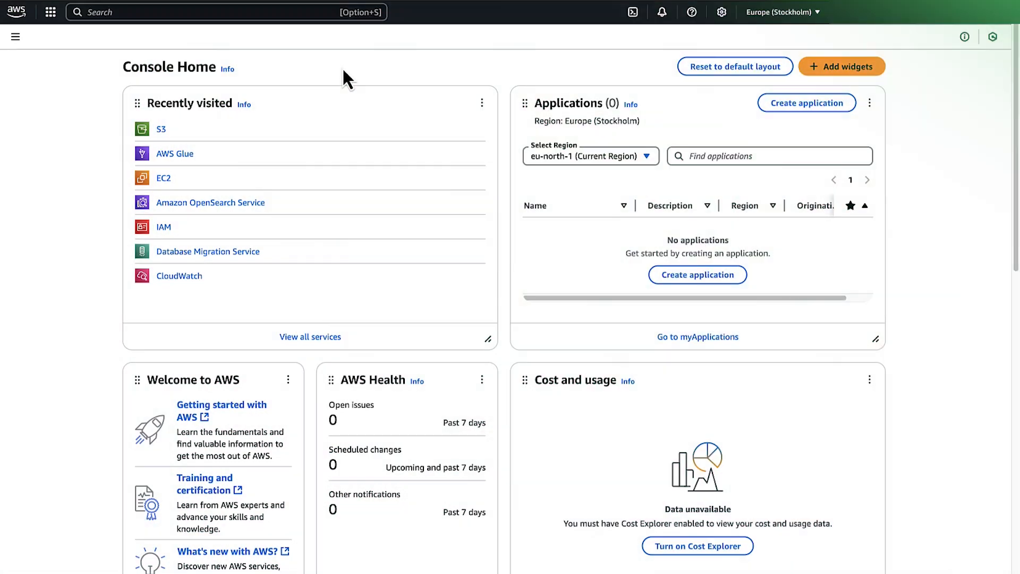
Launch a new EC2 instance named test, choosing a login key pair, and head to connect to it.
type("ec2")
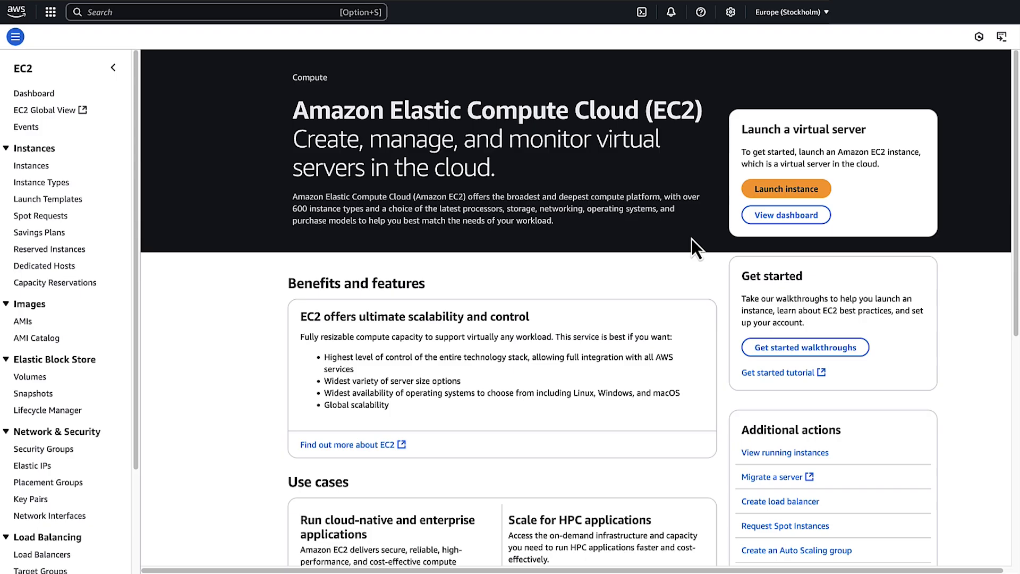
left_click(785, 189)
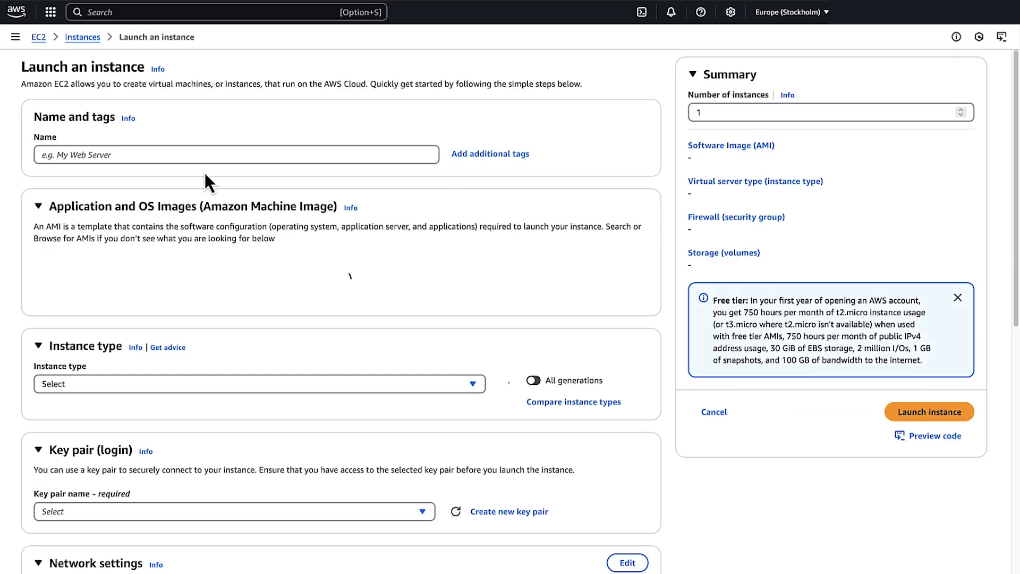
type("test")
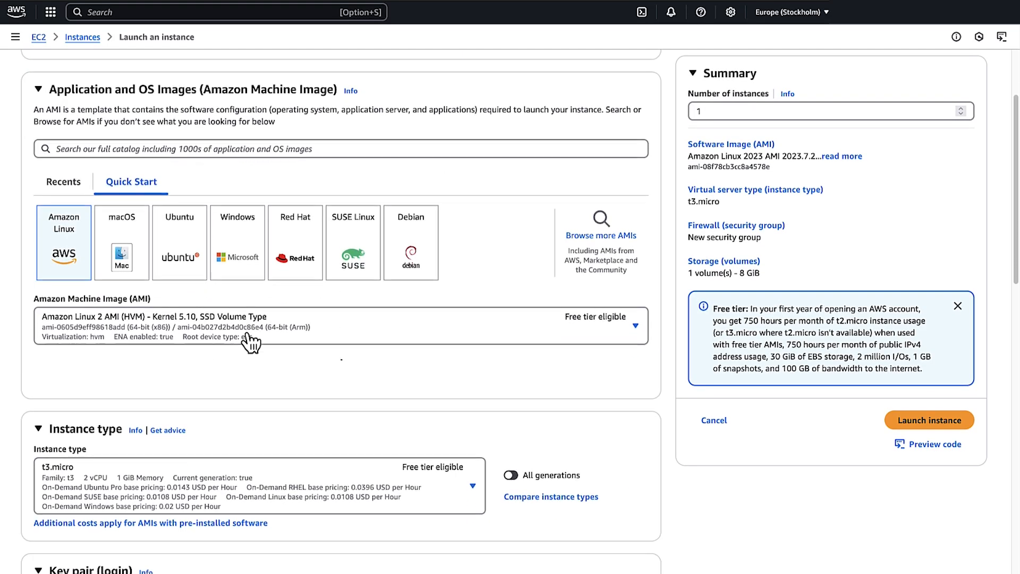
left_click(232, 368)
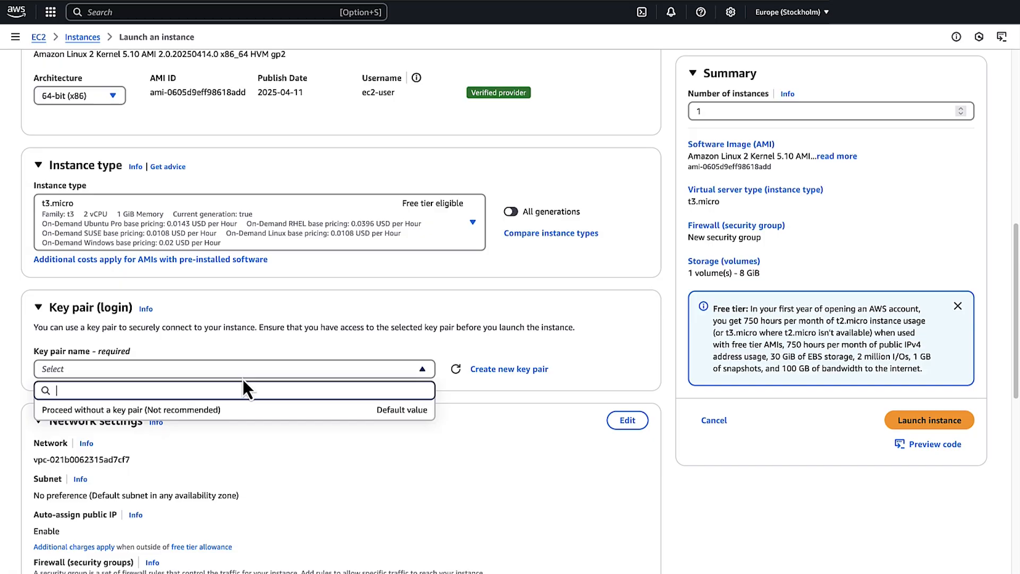
scroll("down", 3)
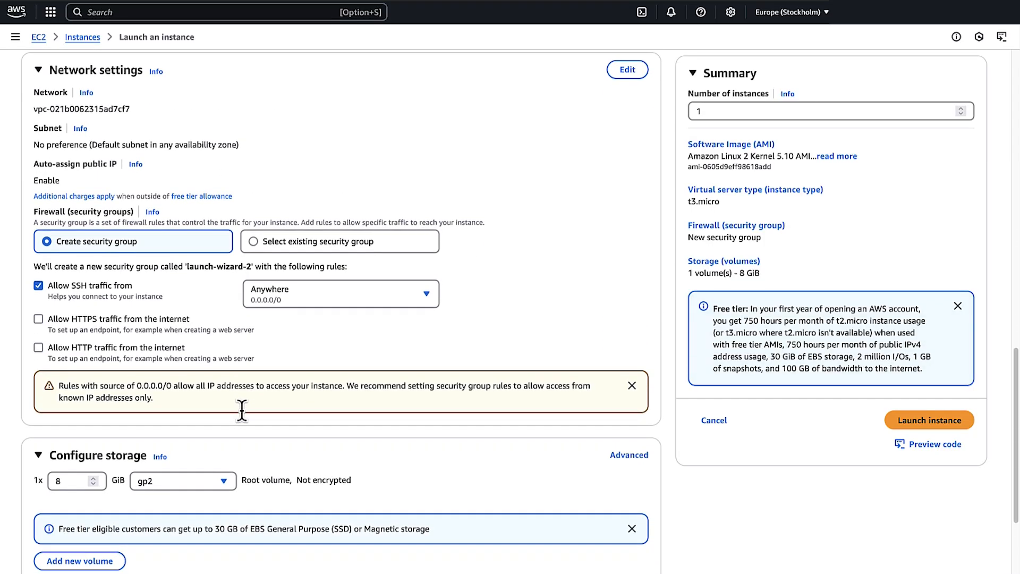
left_click(929, 420)
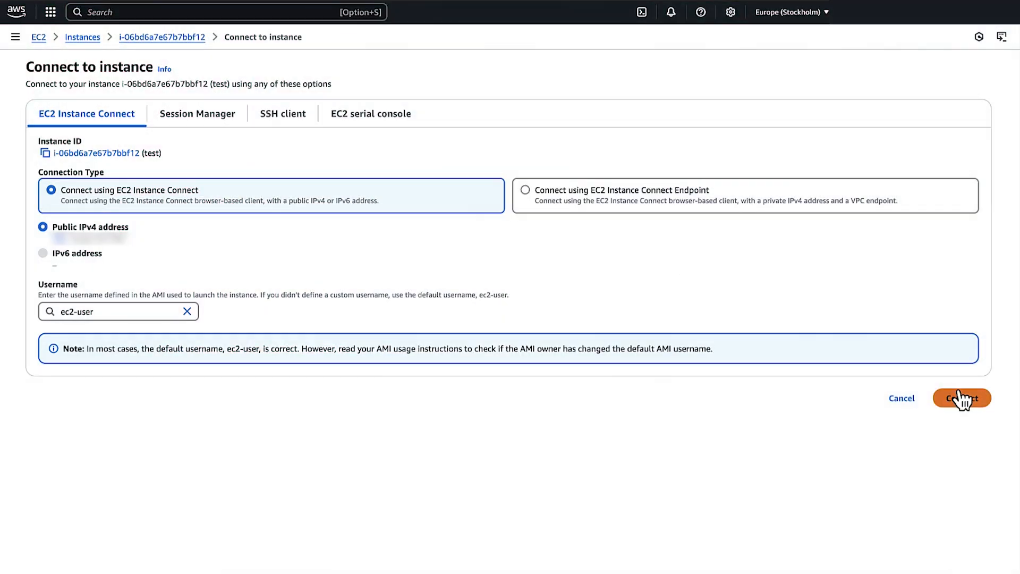
In the browser terminal, install Docker, become root with sudo su and start vi on dockerfile_grpcio.
left_click(961, 398)
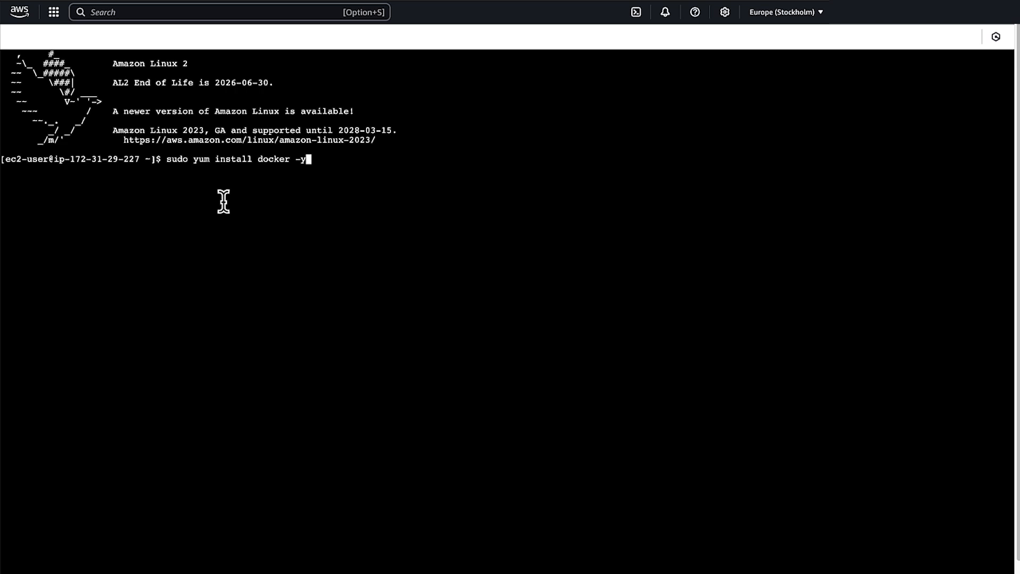
key("Return")
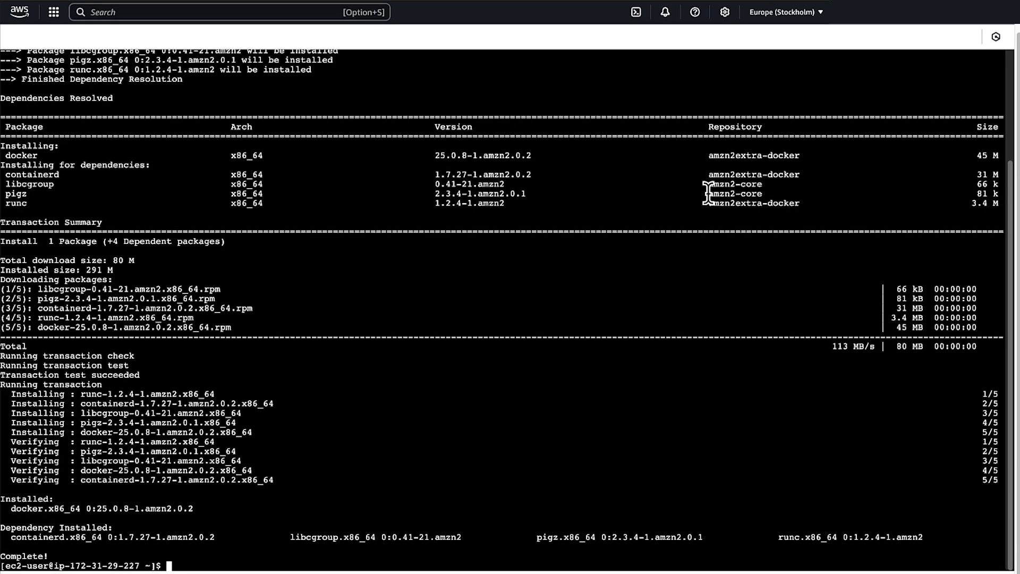
type("sudo su")
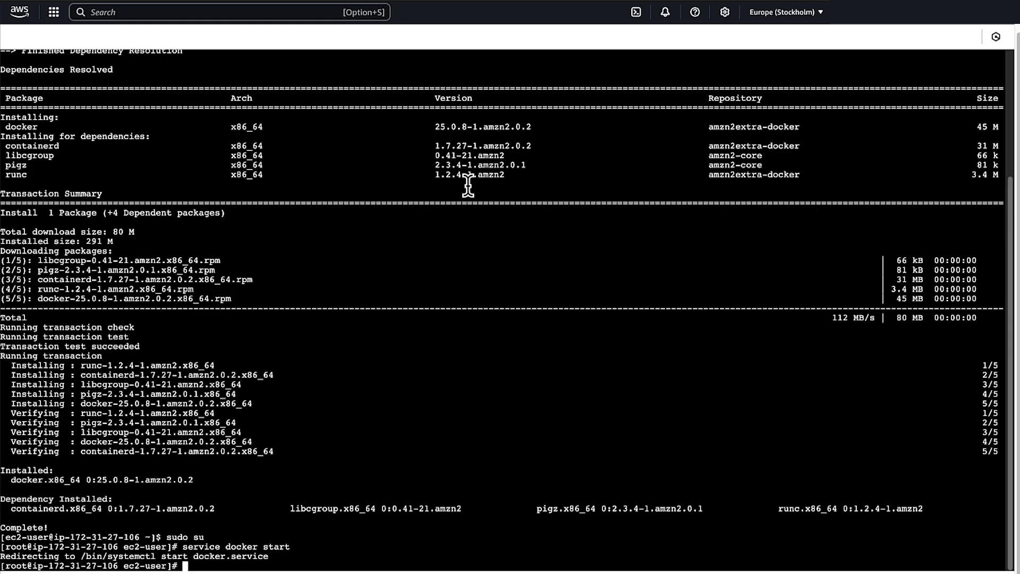
type("vi dockerfile_grpcio")
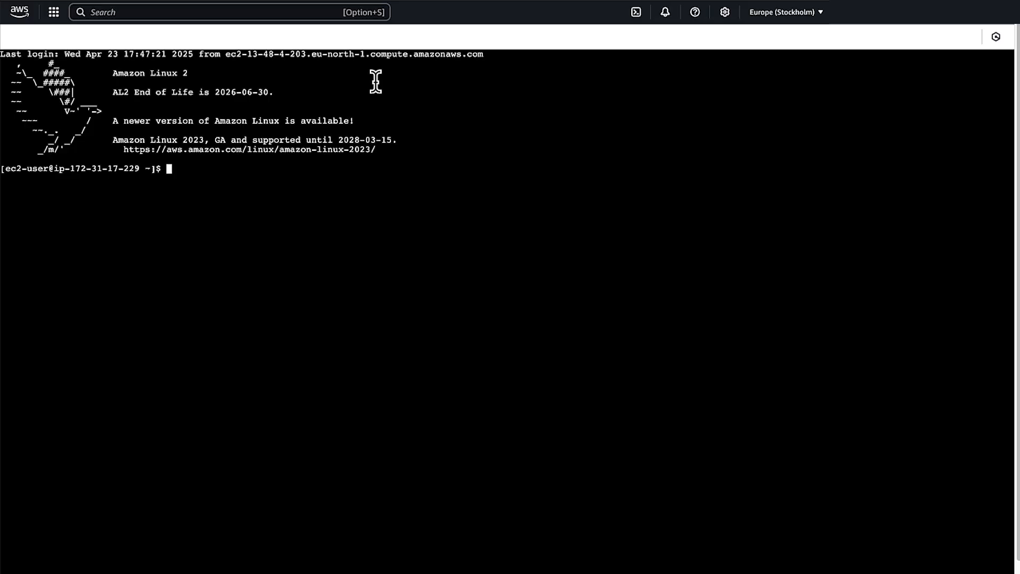
Run docker image ls, become root with sudo su and restart the Docker service.
type("docker image ls")
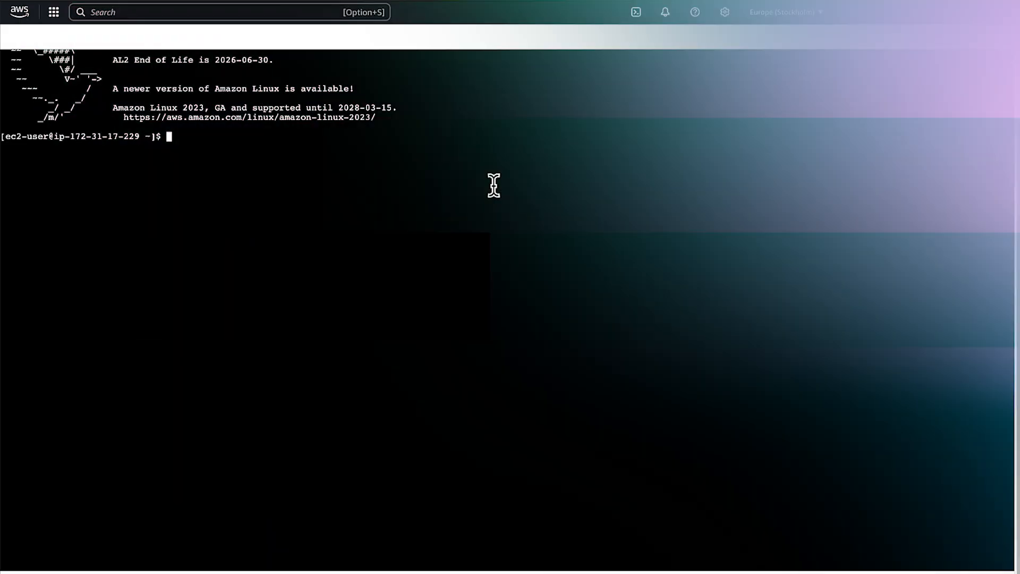
type("sudo su")
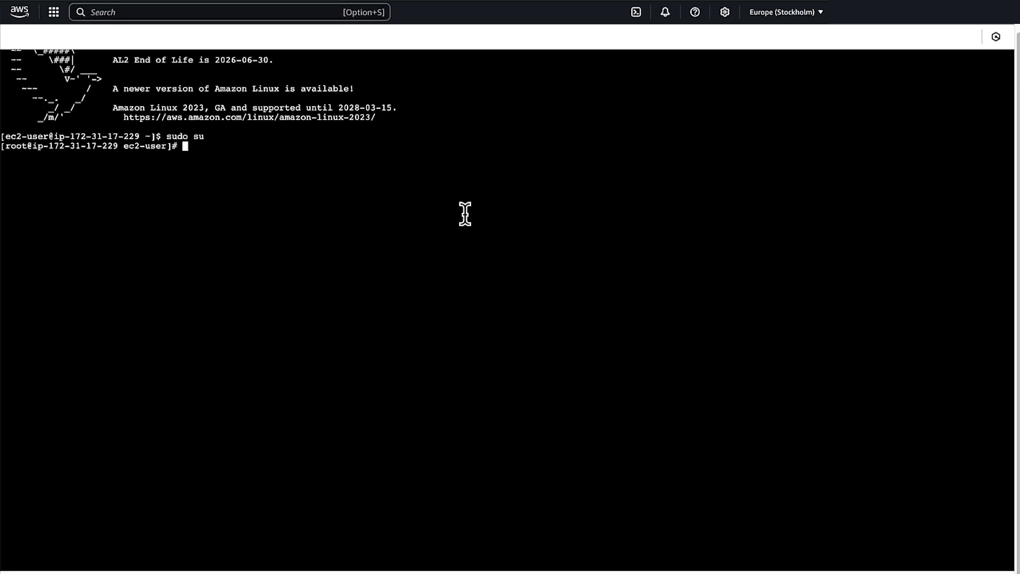
type("service docker restart")
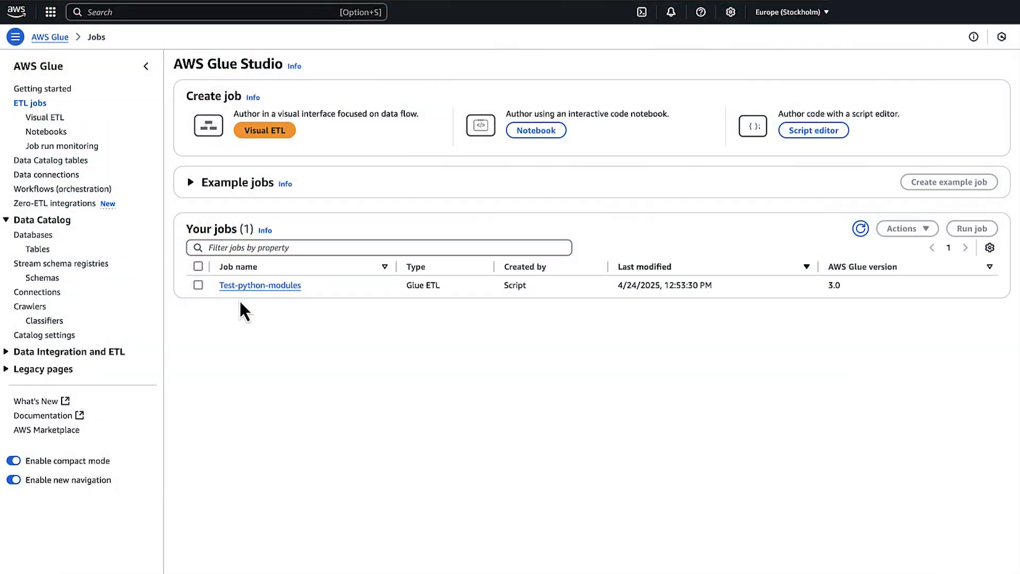
Save Test-python-modules with the manylinux2014 wheel job parameter under Advanced properties, confirming the update succeeded.
left_click(259, 285)
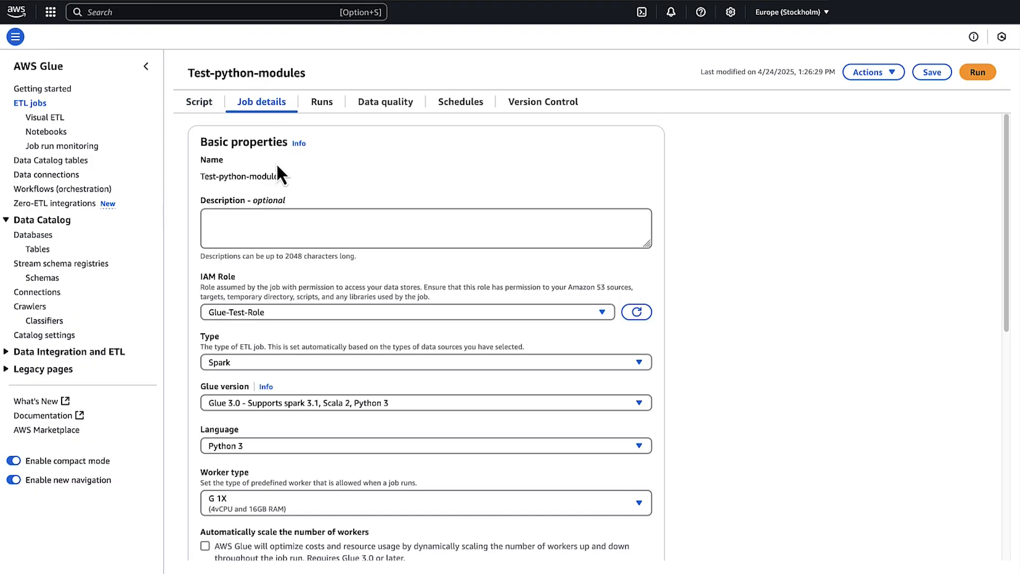
scroll("down", 3)
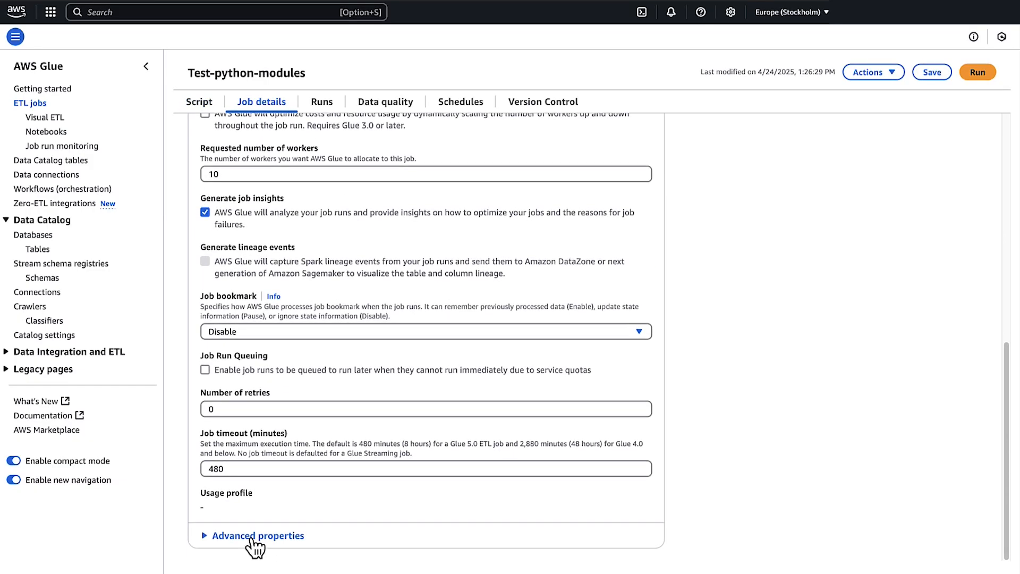
left_click(257, 535)
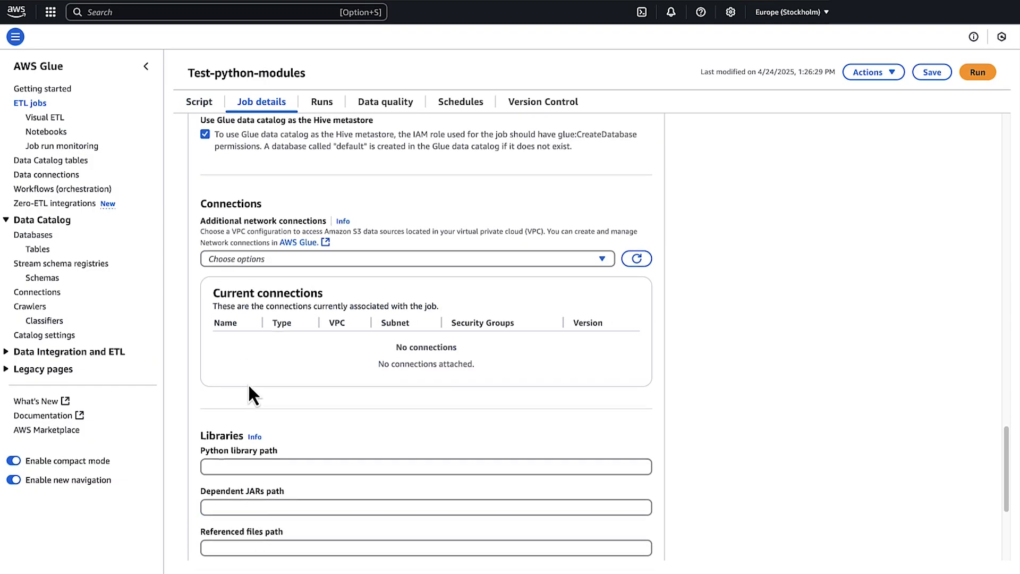
left_click(281, 405)
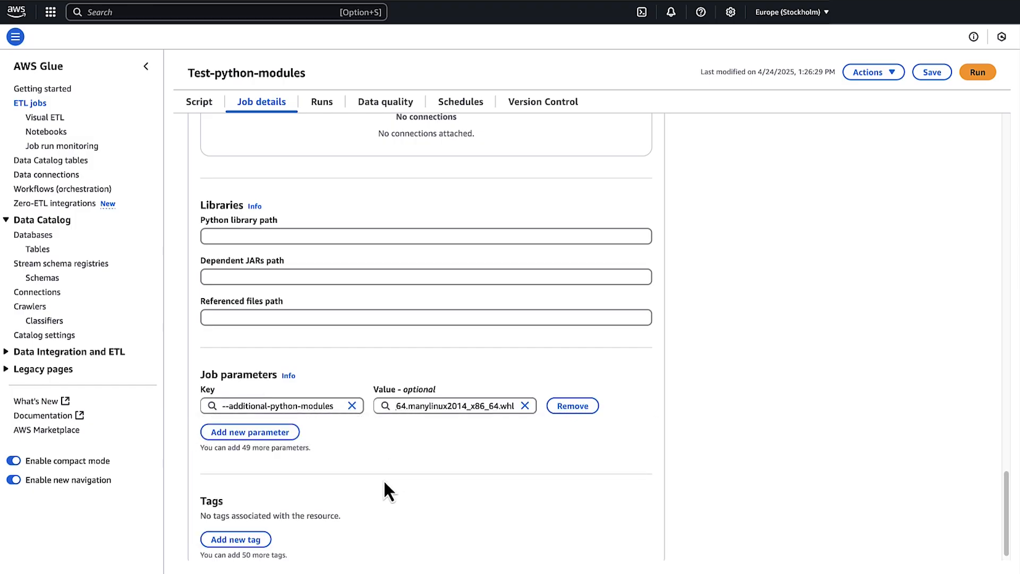
left_click(931, 71)
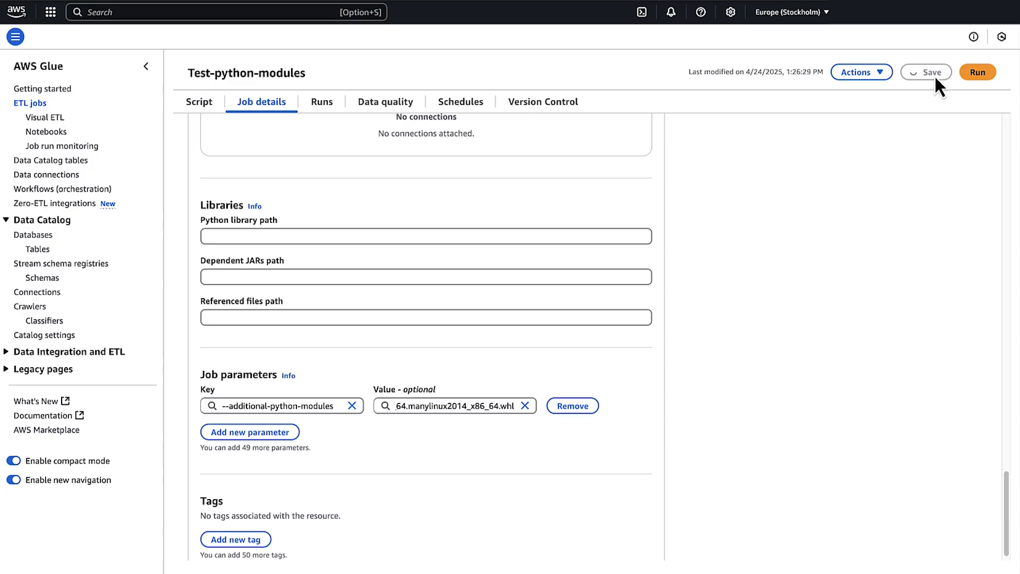
left_click(925, 71)
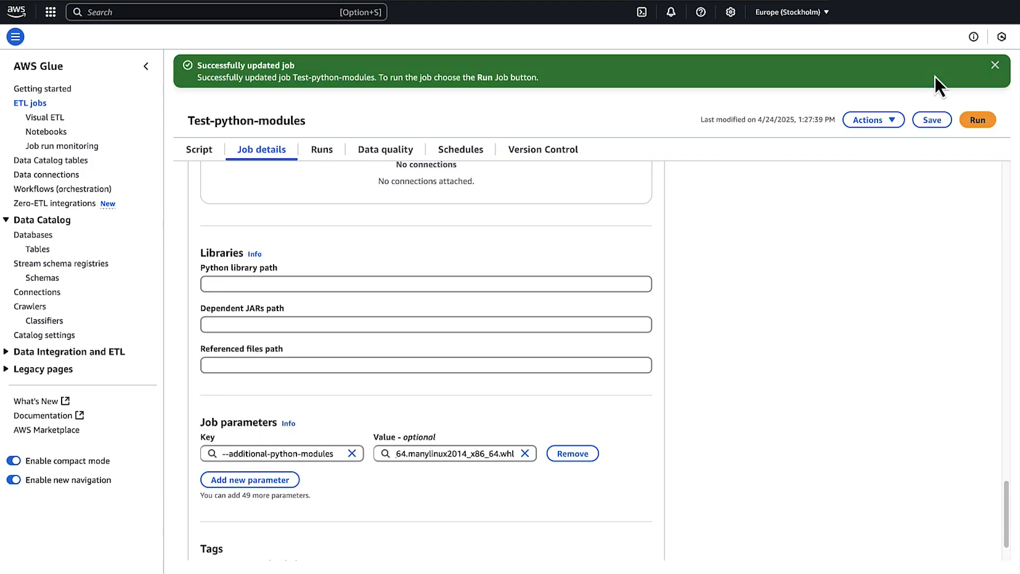